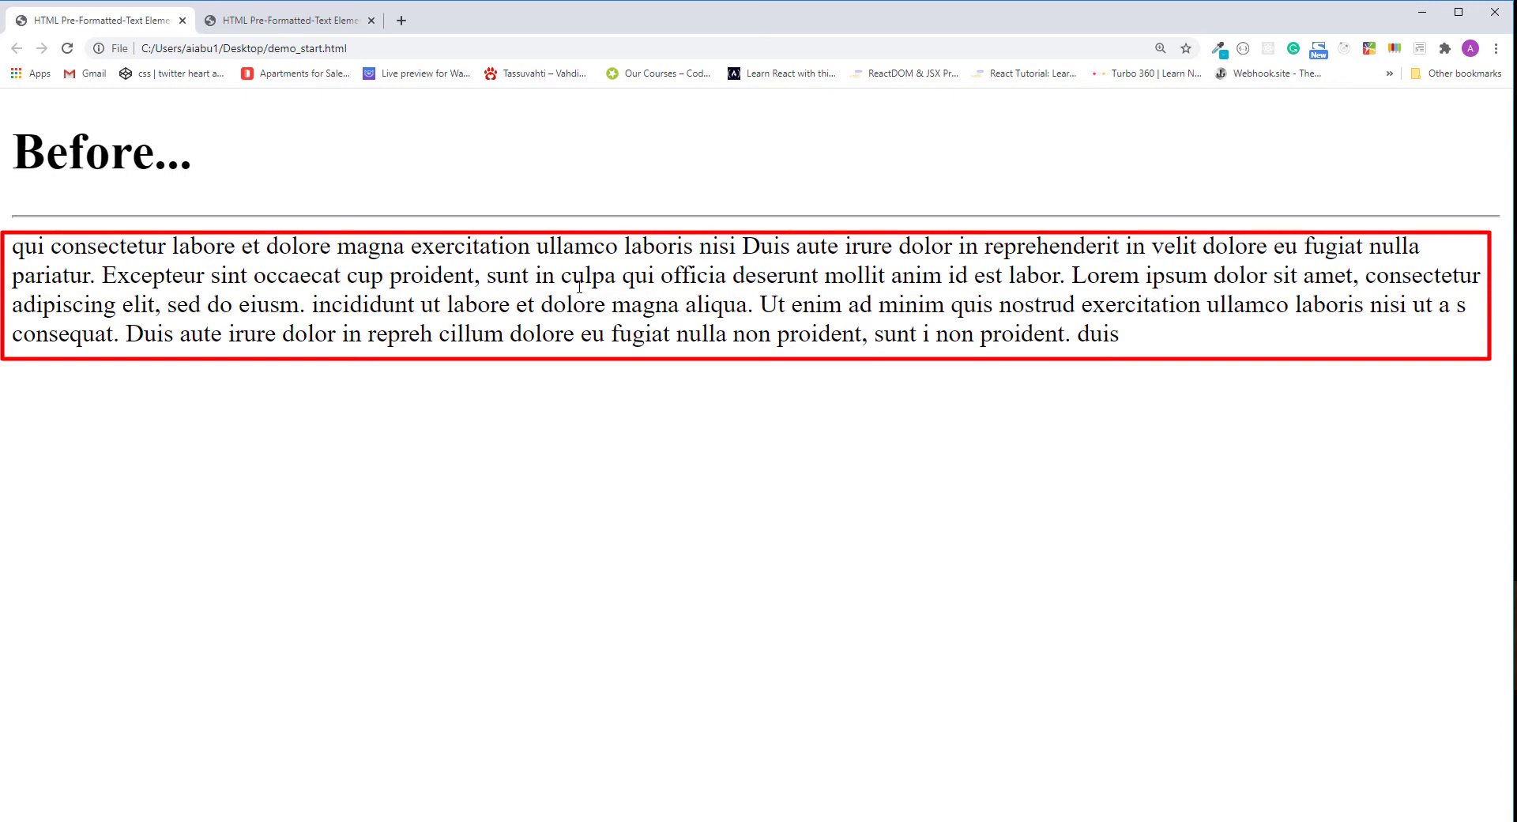
# Add an opening <pre> on line 13 above the staircase text and a closing </pre> on line 29
pyautogui.click(287, 20)
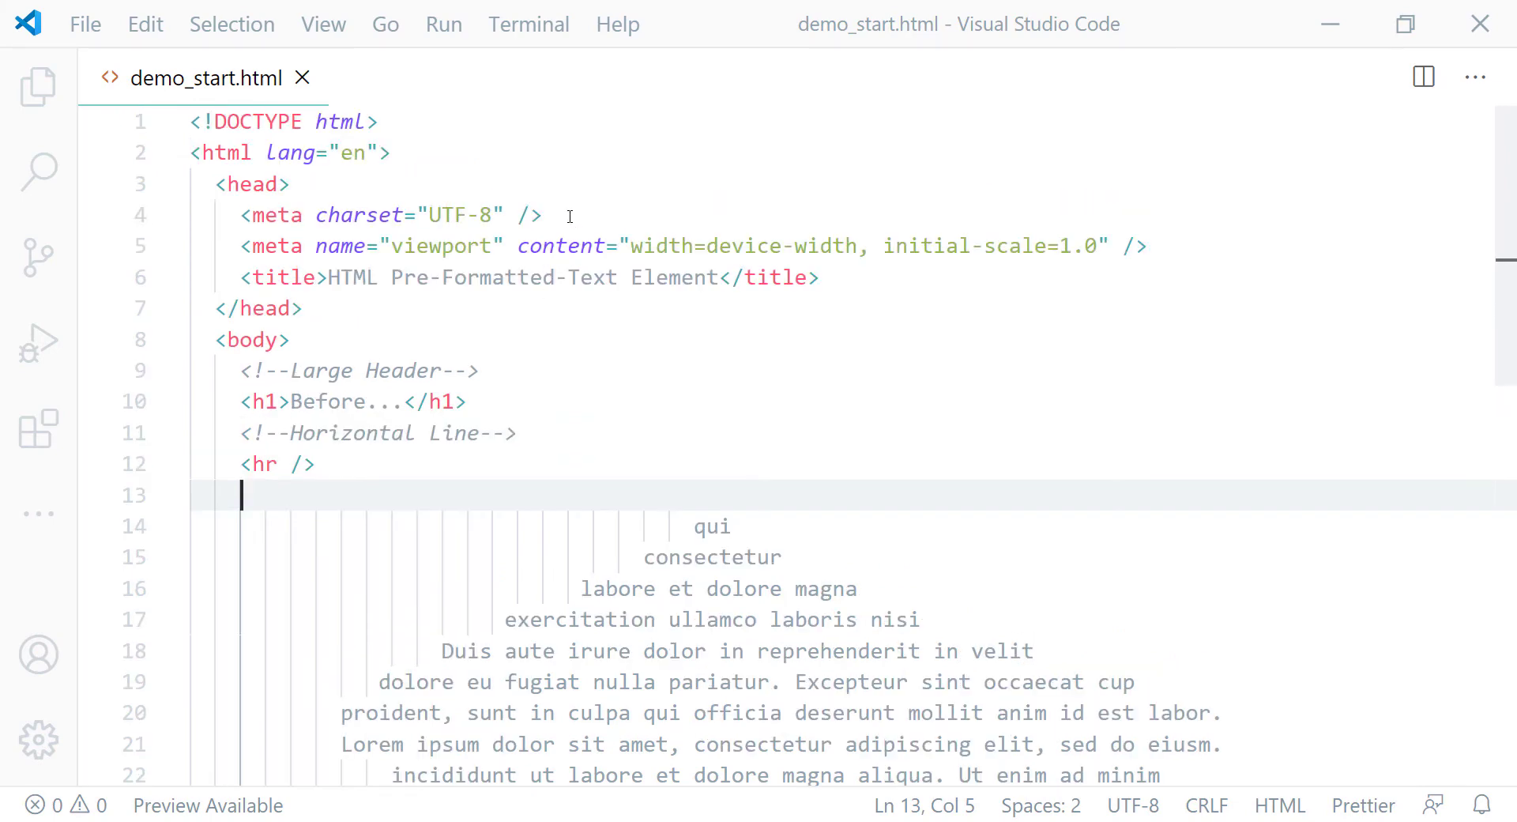
pyautogui.scroll(-3)
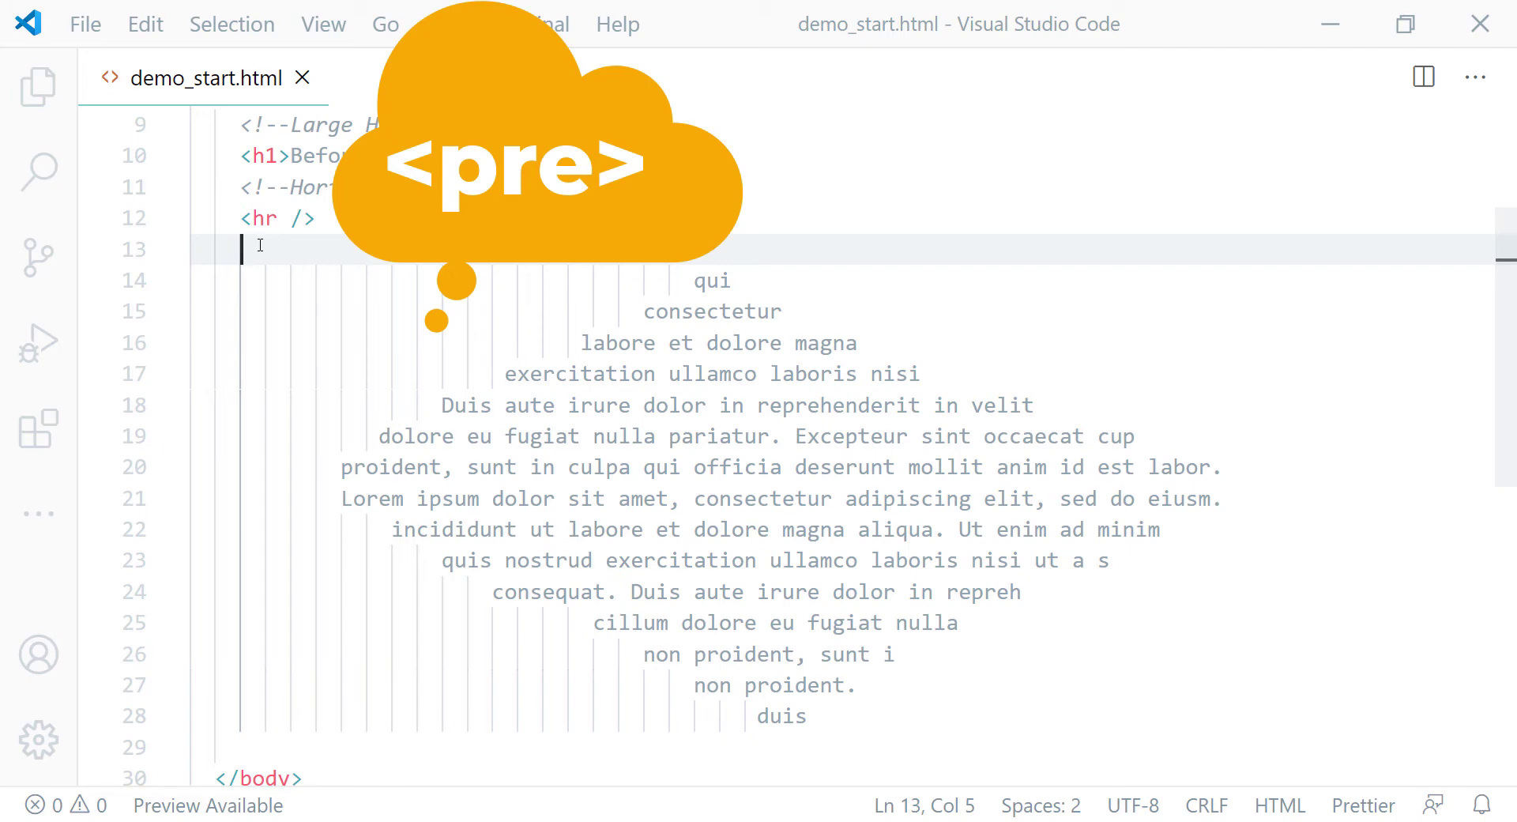
pyautogui.write('<pre>')
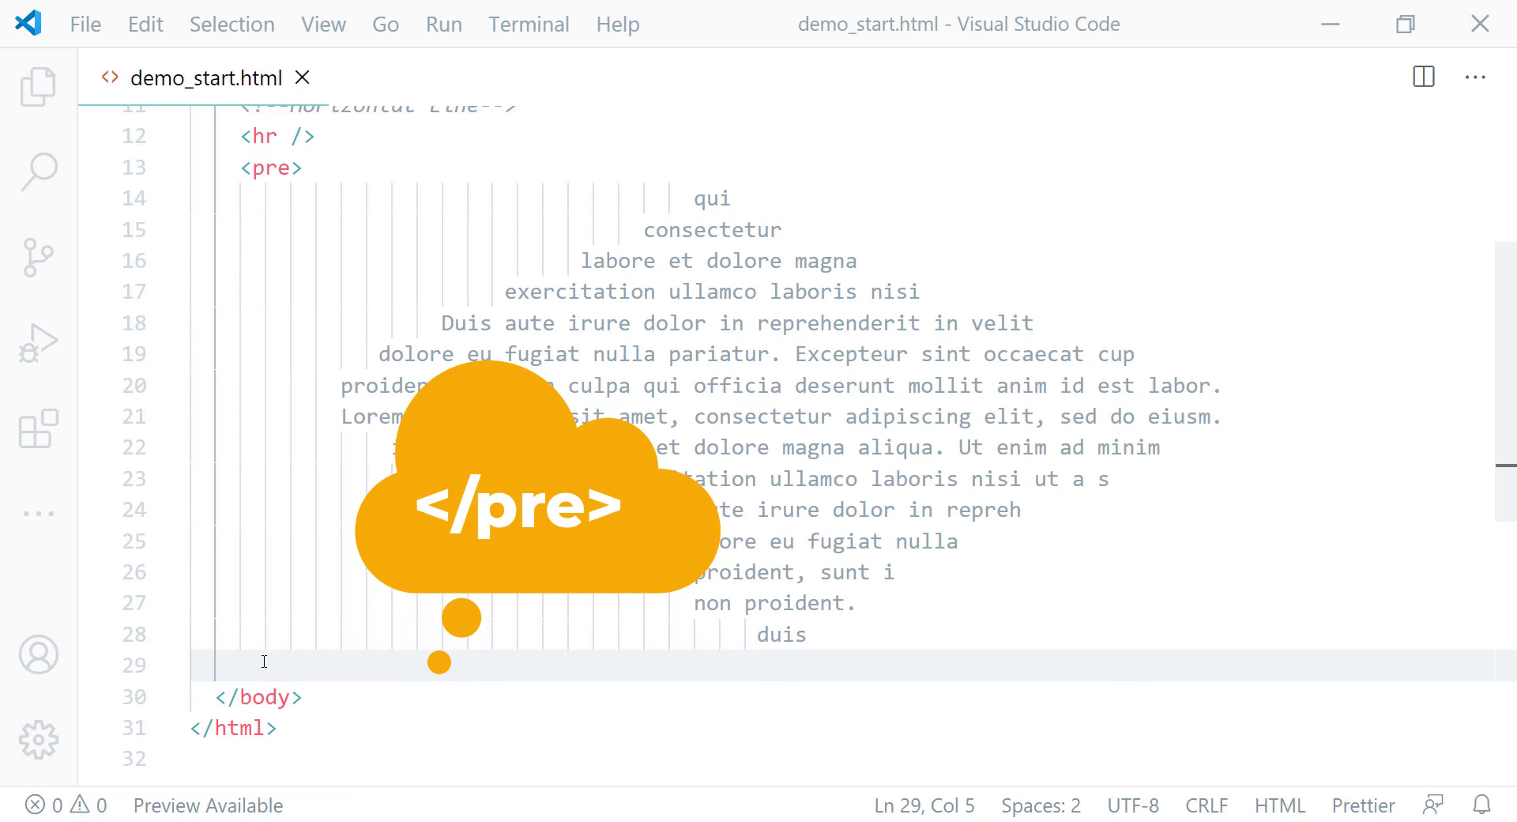
pyautogui.write('<')
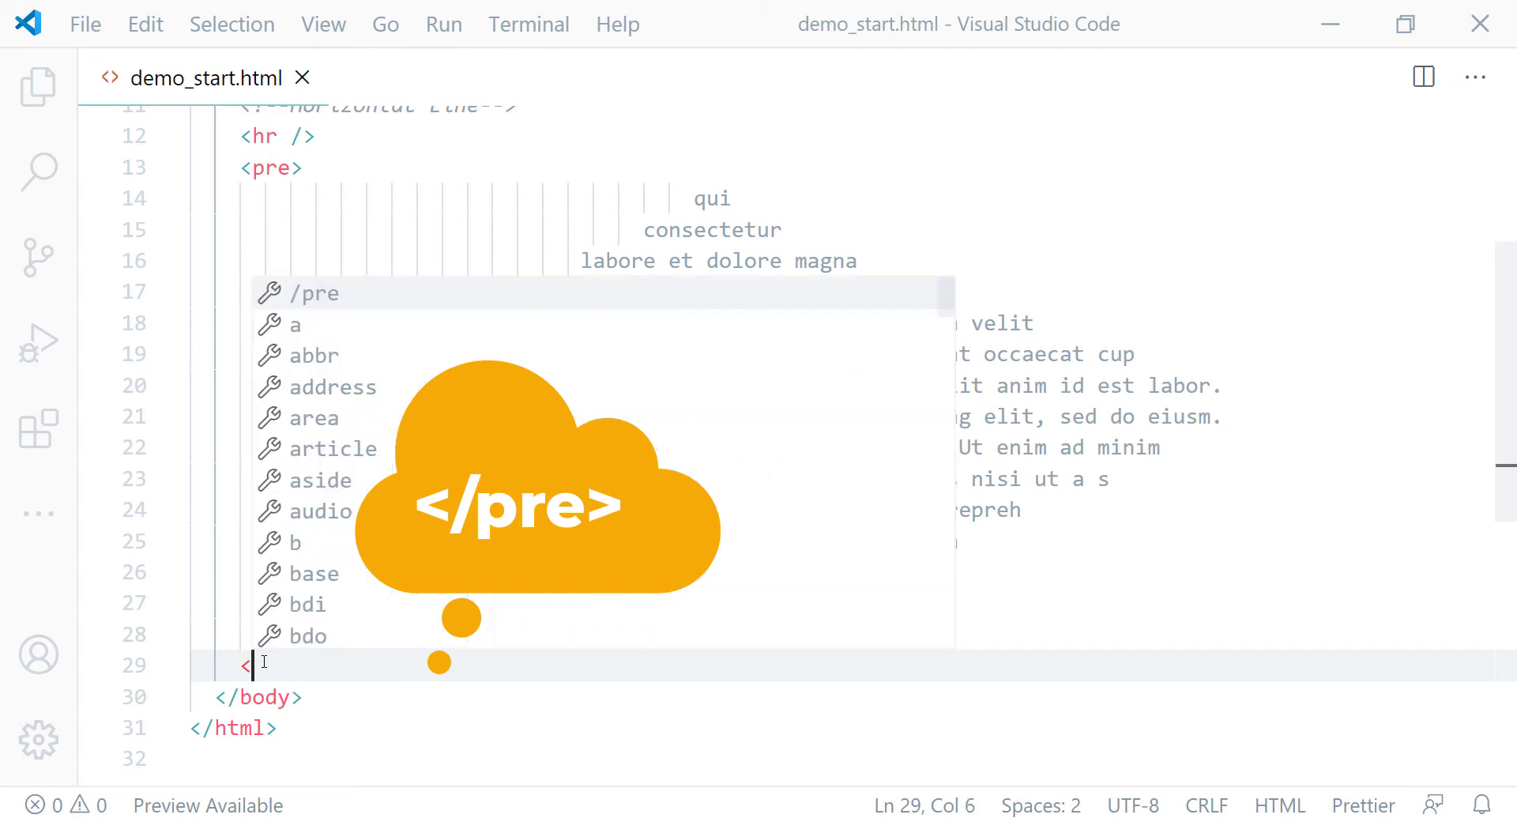
pyautogui.write('/pre')
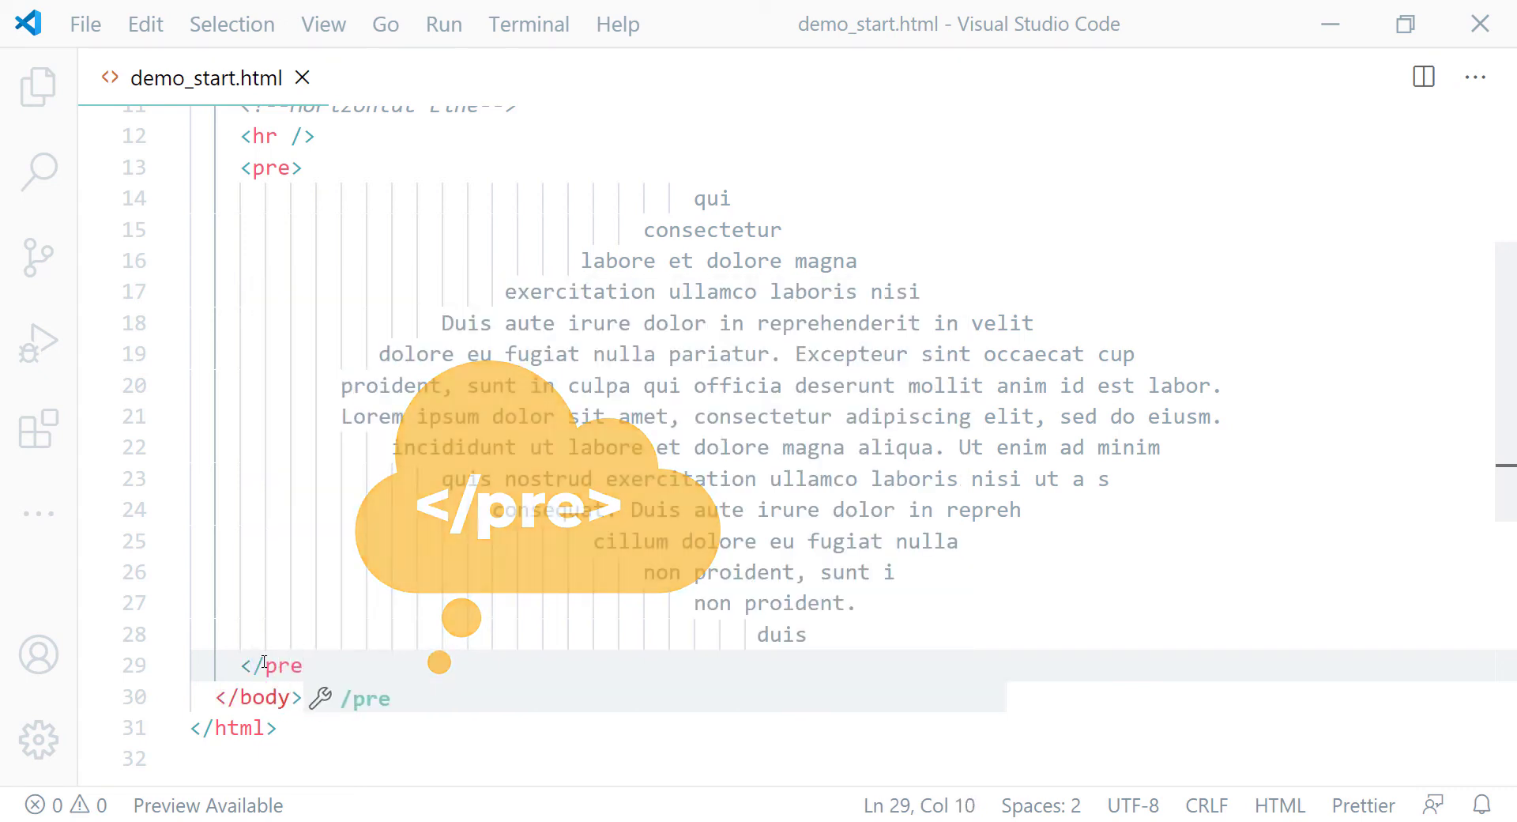